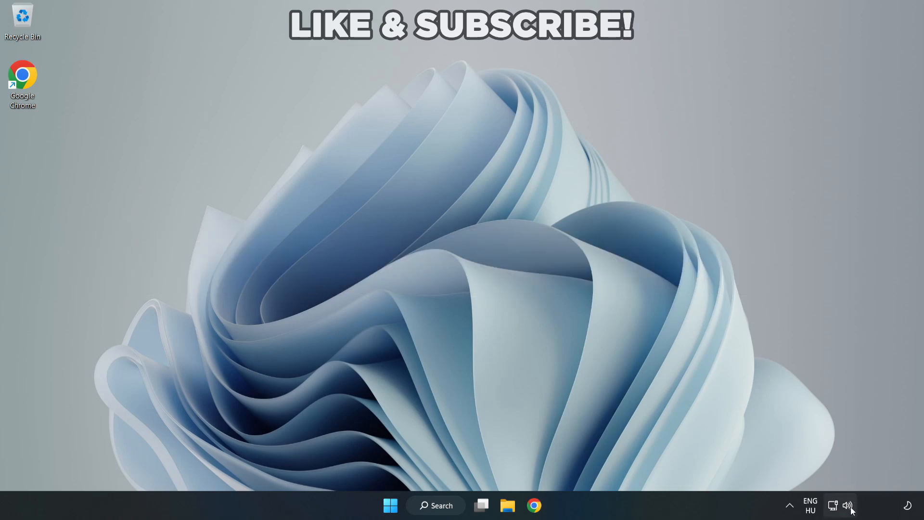
Switch the sound output from the virtual cable to Speakers (High Definition Audio Device) via Quick Settings
click(839, 505)
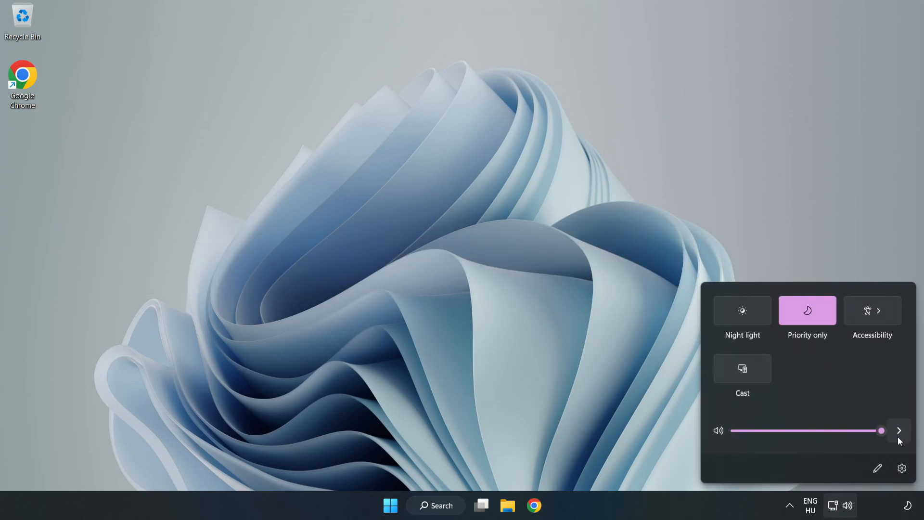
mouse_move(898, 434)
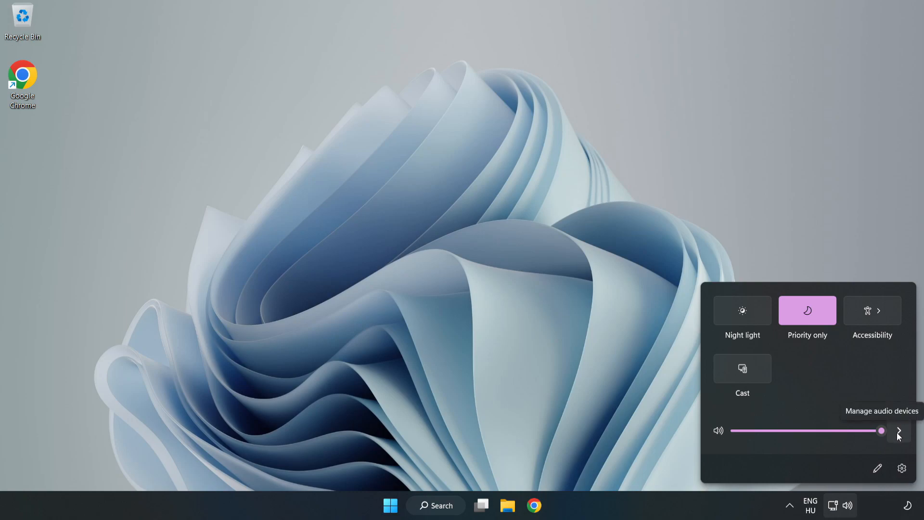
click(899, 430)
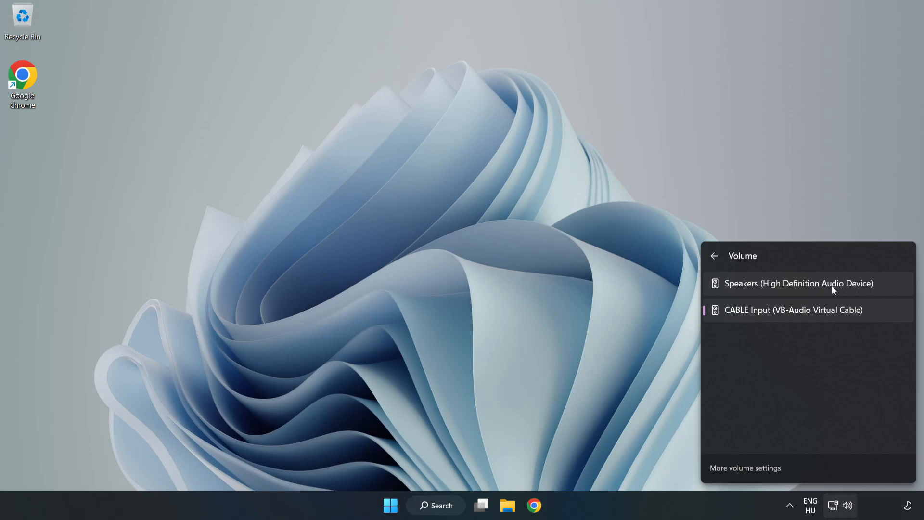
click(799, 283)
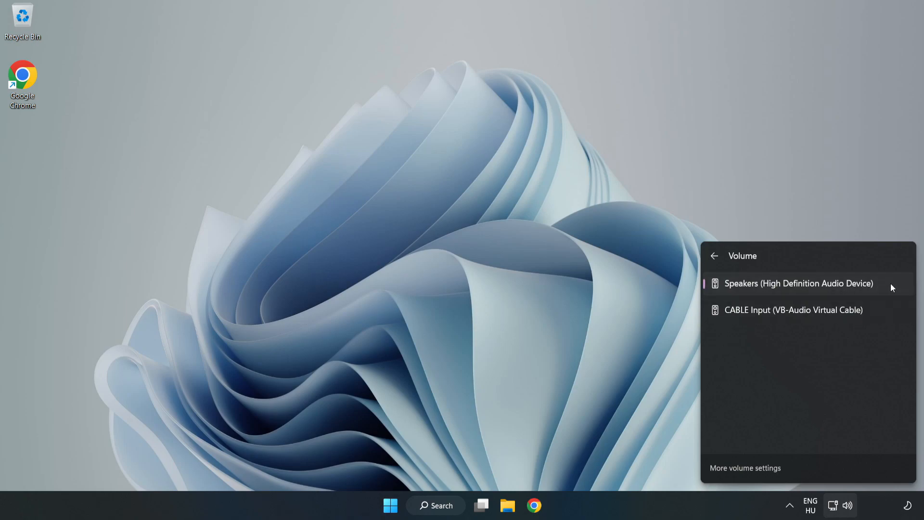
mouse_move(449, 252)
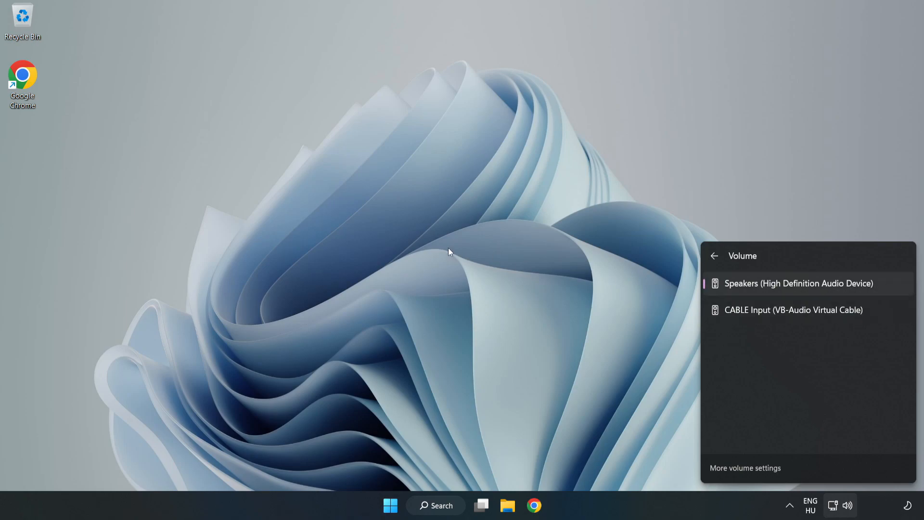
click(448, 253)
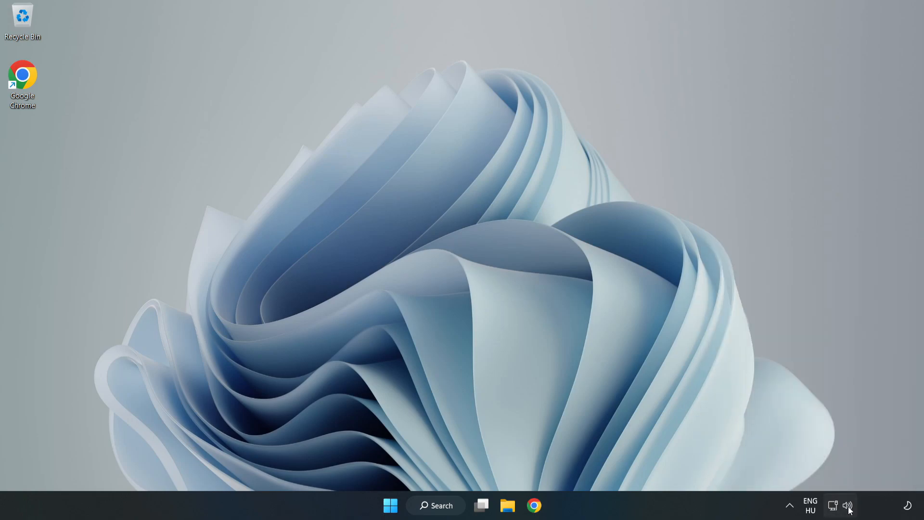
Reset sound devices and app volumes to recommended defaults in the Volume mixer, then close Settings
right_click(847, 506)
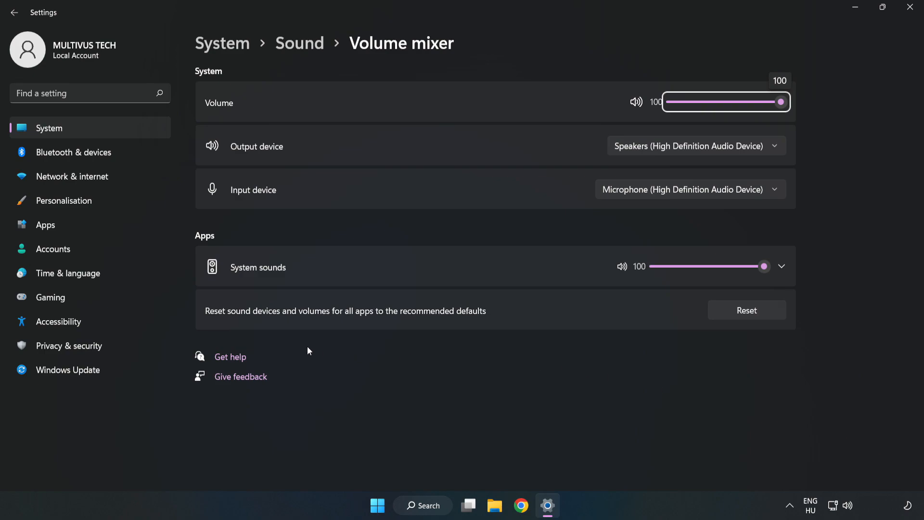
mouse_move(531, 313)
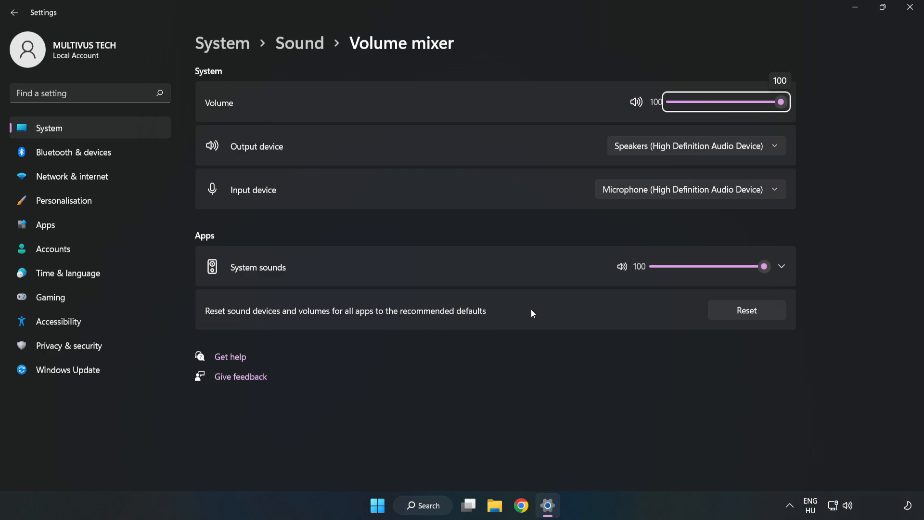
mouse_move(759, 319)
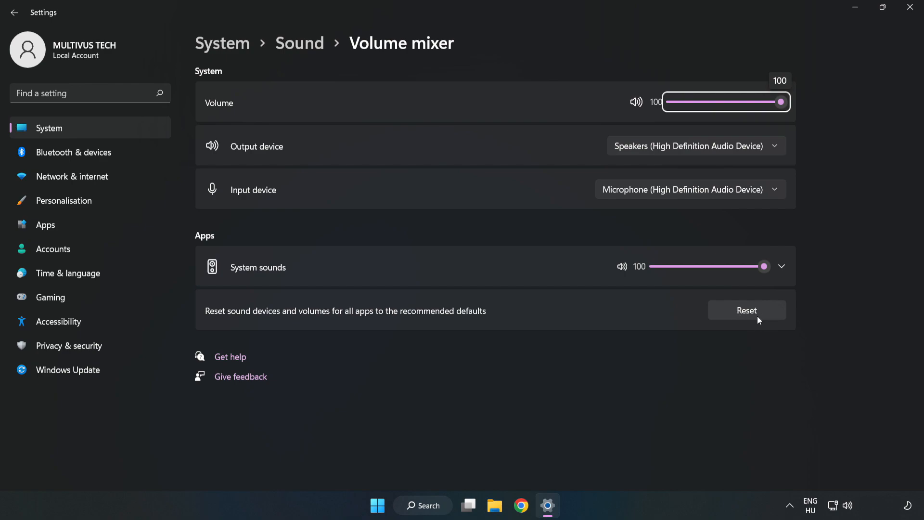
click(747, 310)
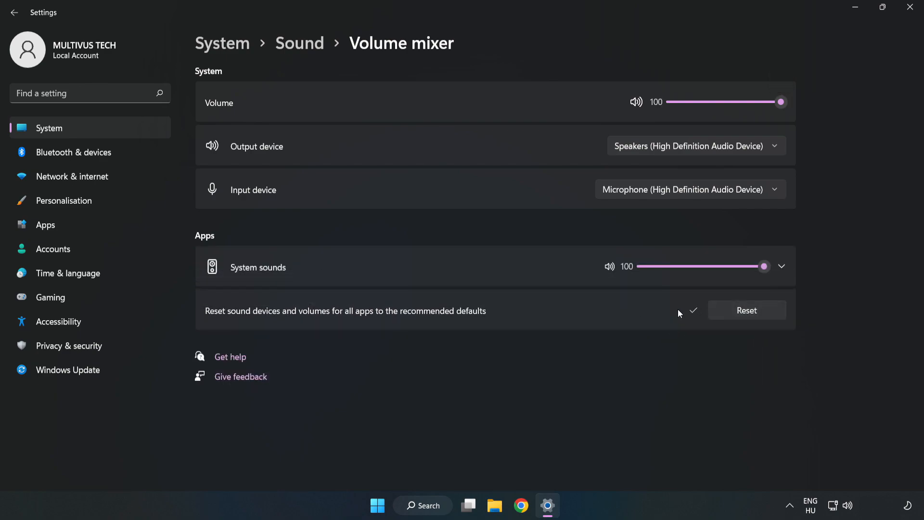
mouse_move(896, 19)
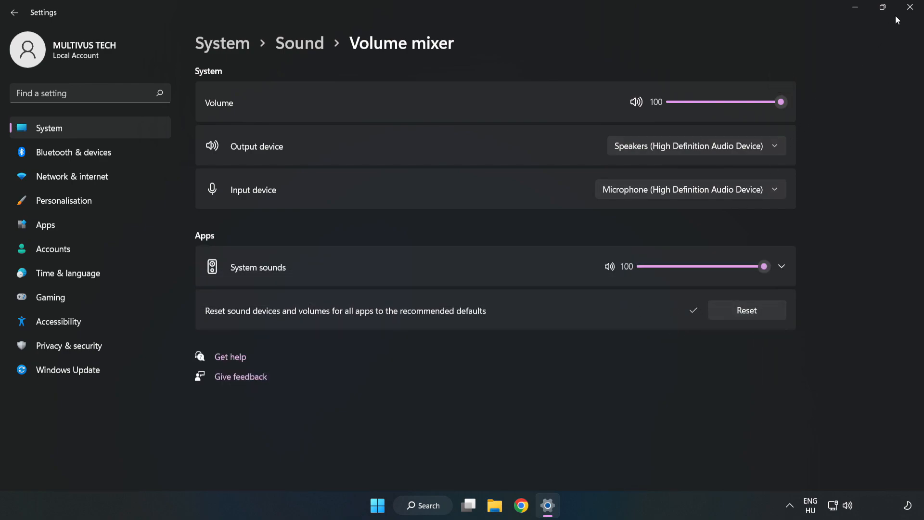
click(893, 7)
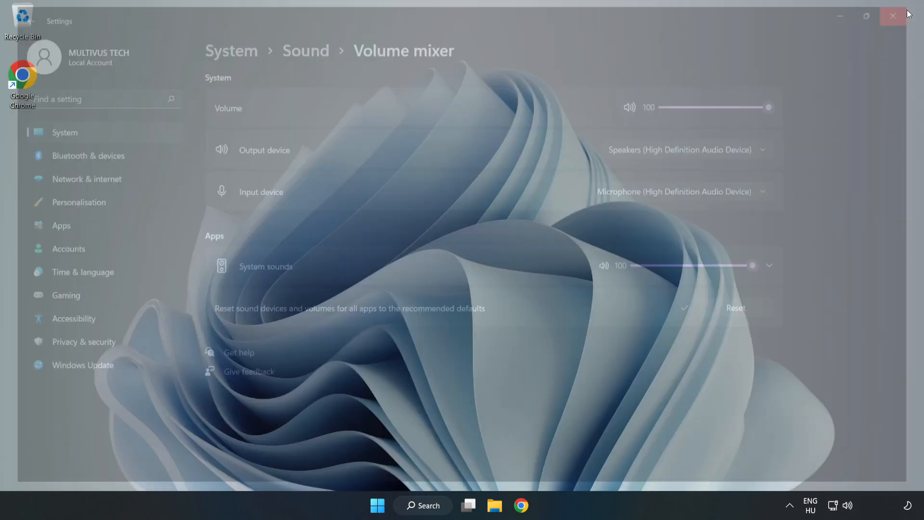
click(893, 17)
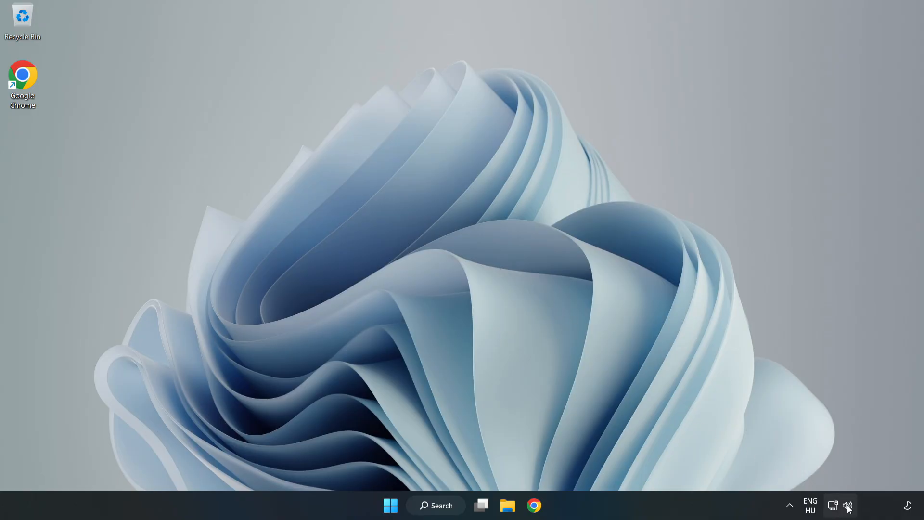
Reopen the Sound settings page from the tray icon and bring the Advanced section into view
right_click(847, 506)
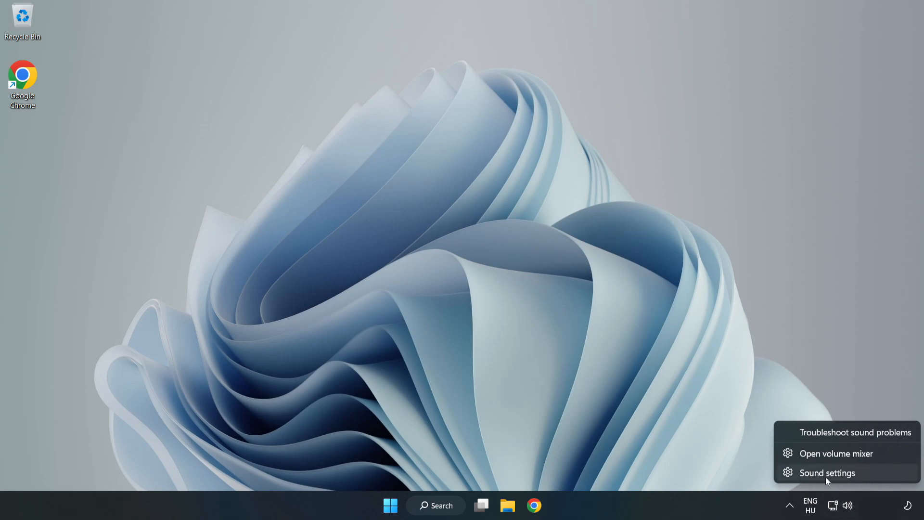
click(827, 473)
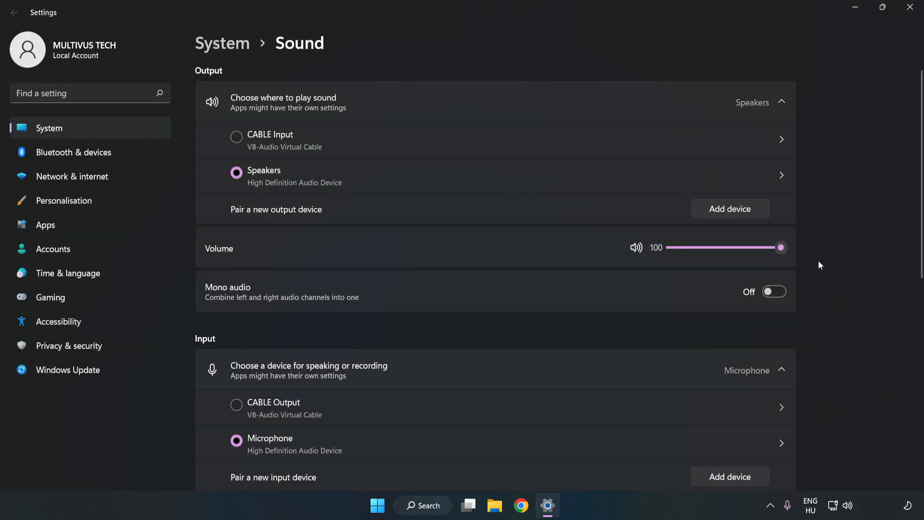
scroll(down, 3)
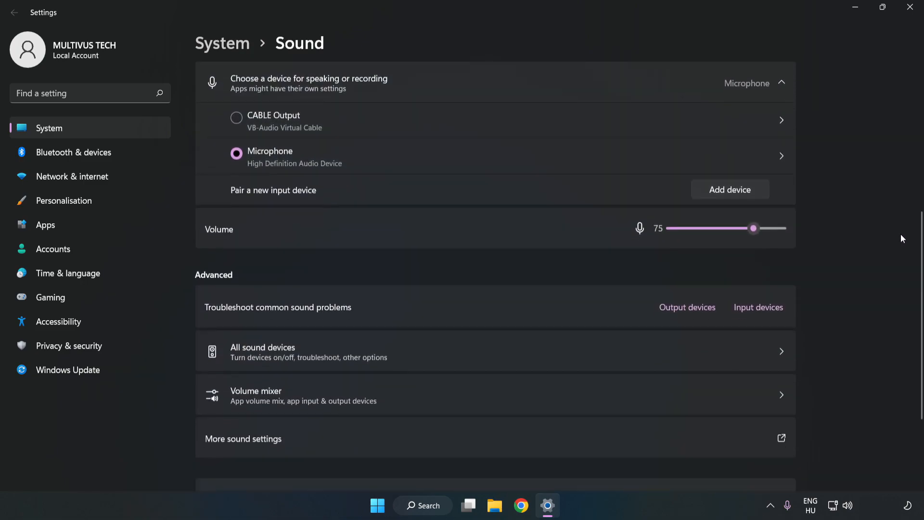
scroll(down, 3)
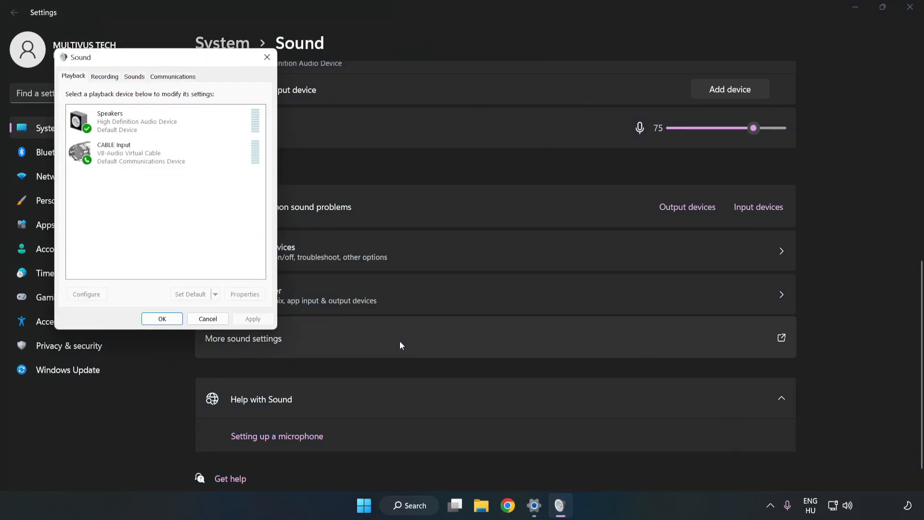
Disable the CABLE Input virtual playback device so Speakers remains the only active output
drag(164, 57, 422, 117)
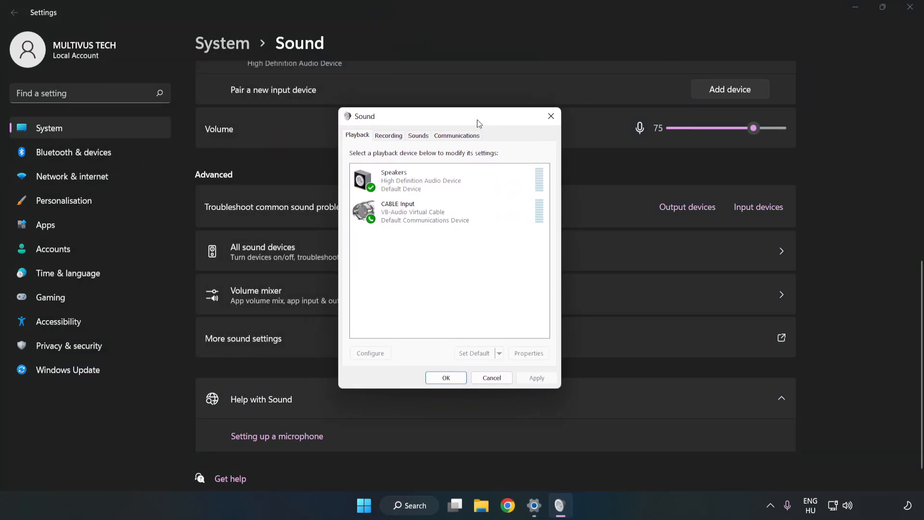
click(448, 212)
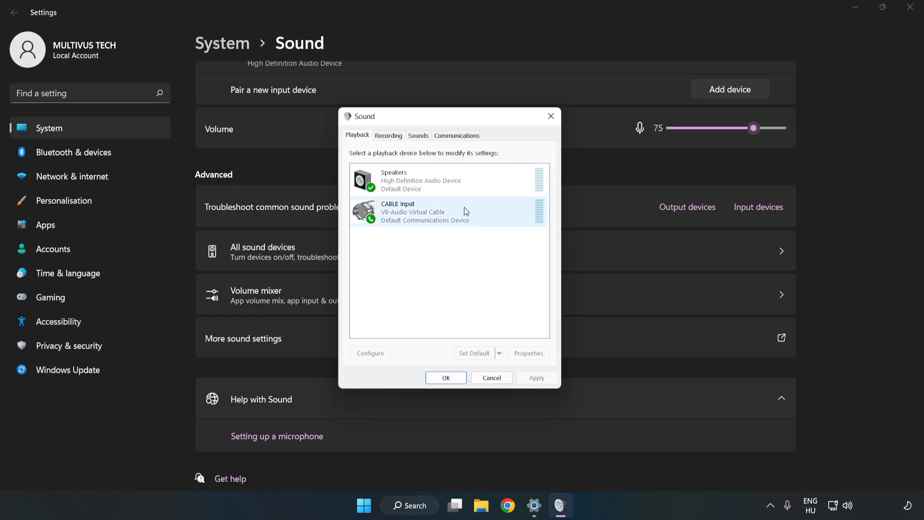
click(448, 212)
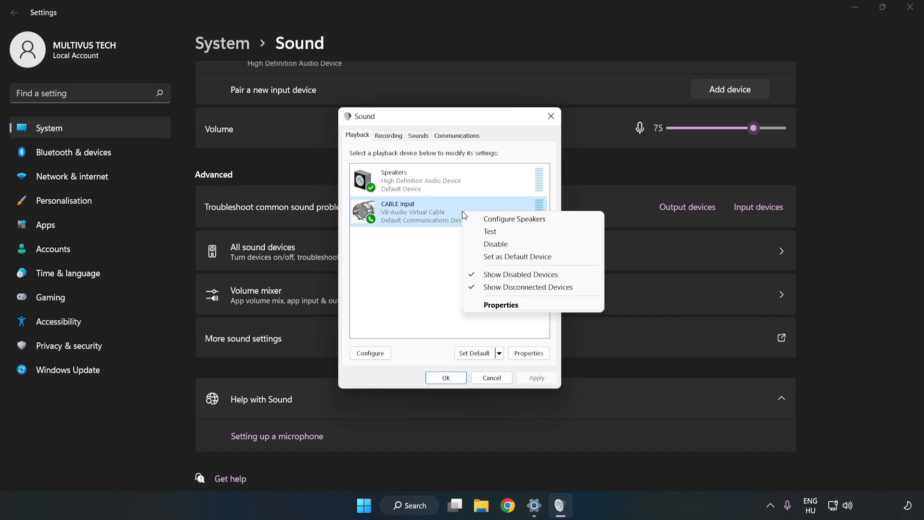
mouse_move(513, 244)
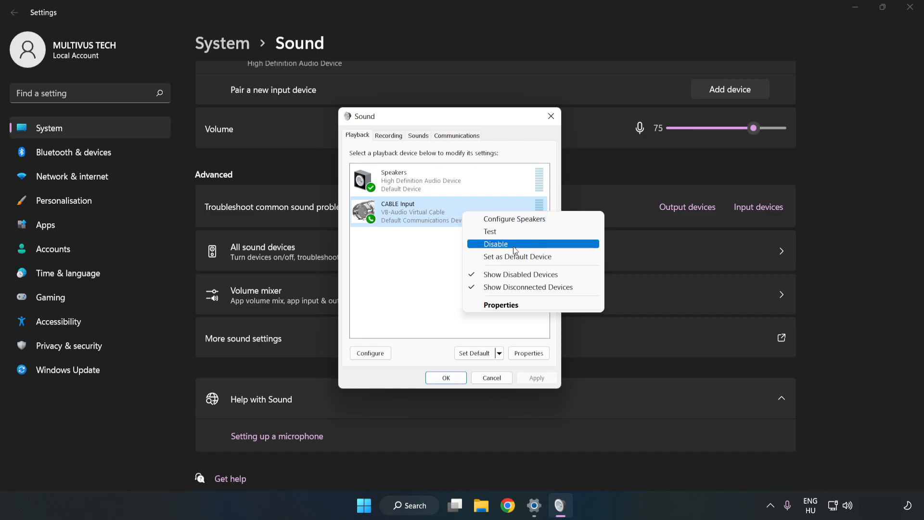
click(497, 244)
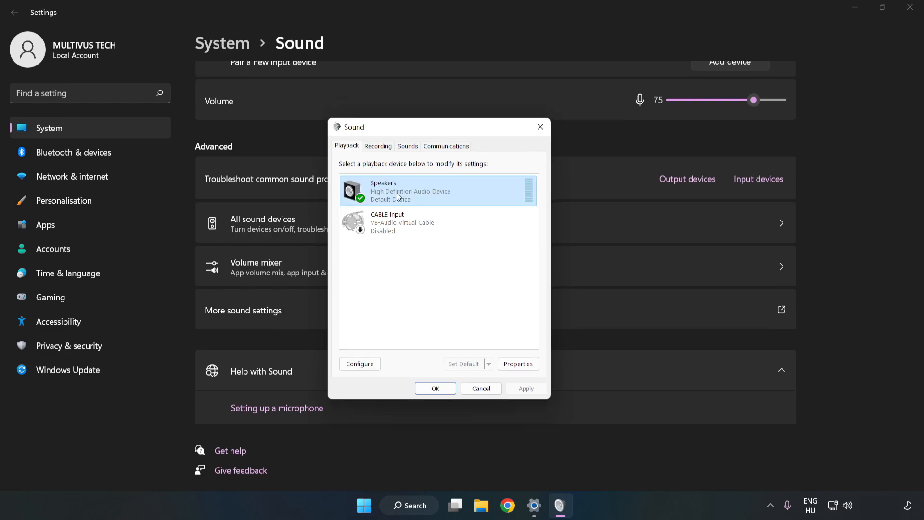
Configure the Speakers as 7.1 Surround keeping centre, subwoofer, side and rear speakers ticked
right_click(397, 190)
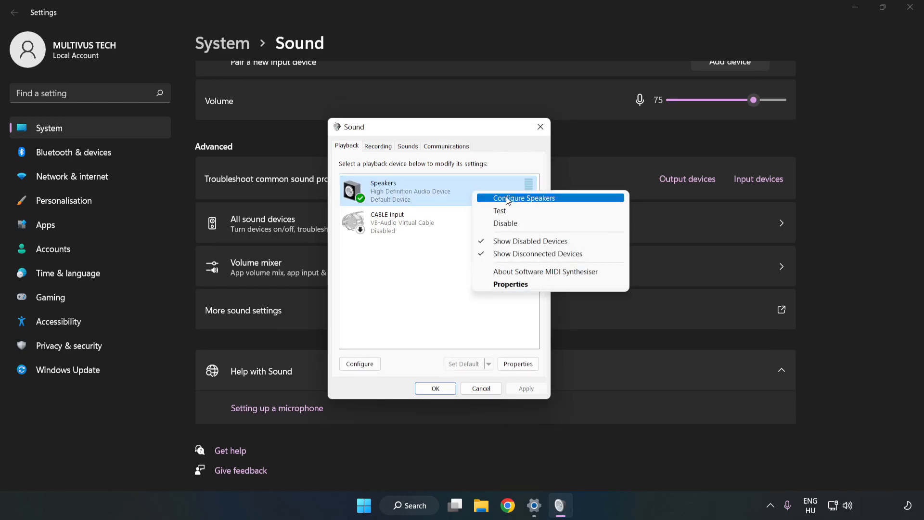
mouse_move(525, 202)
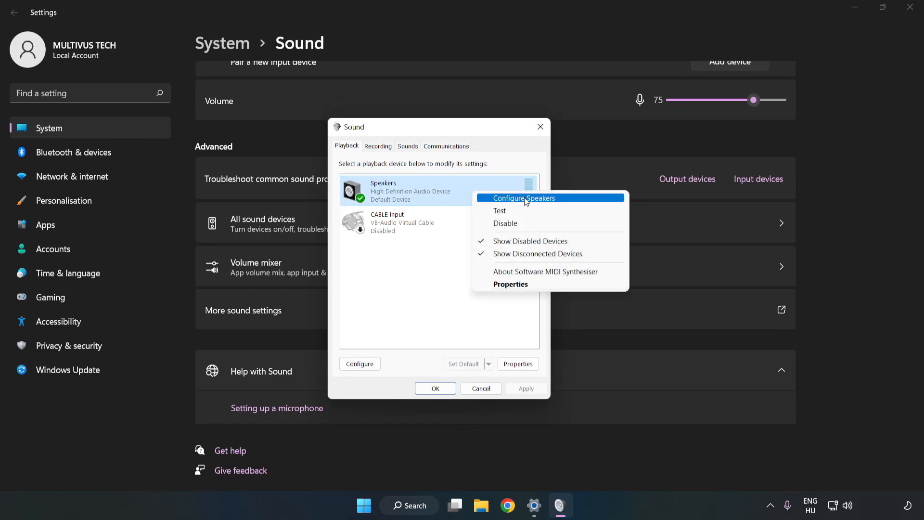
click(524, 198)
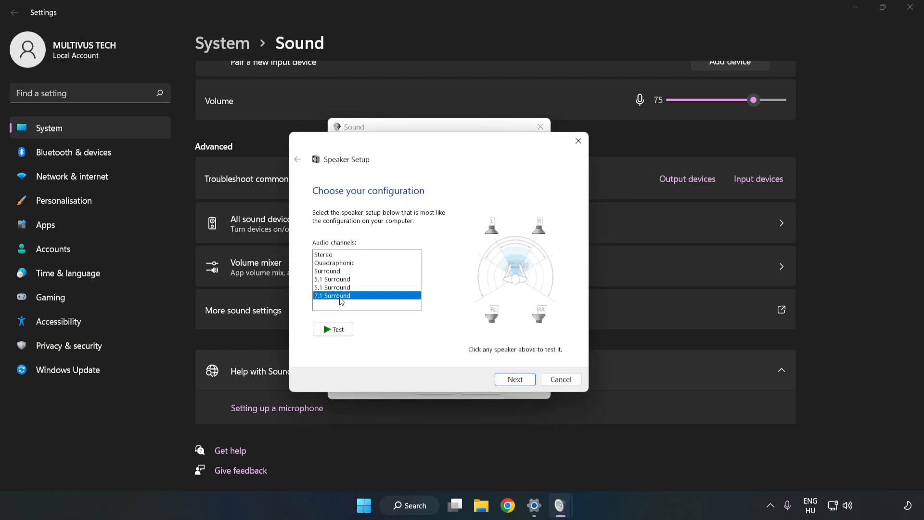
click(515, 379)
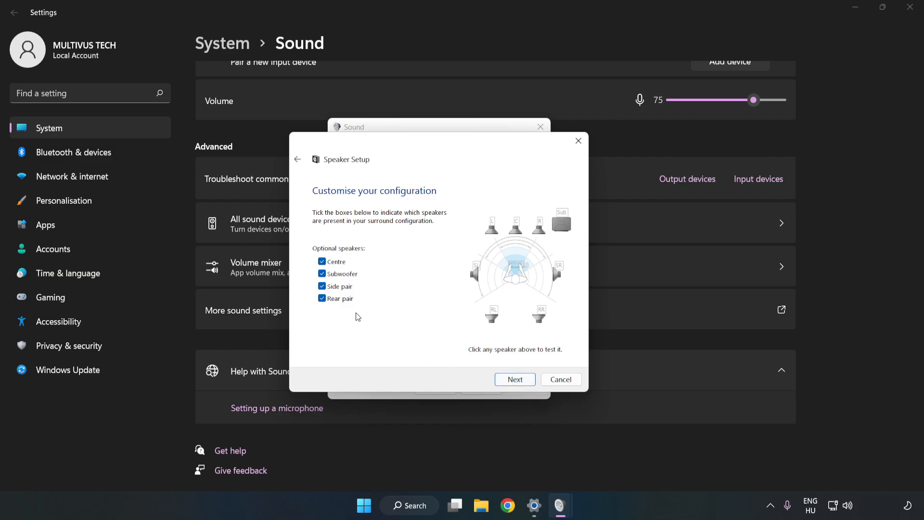
click(514, 379)
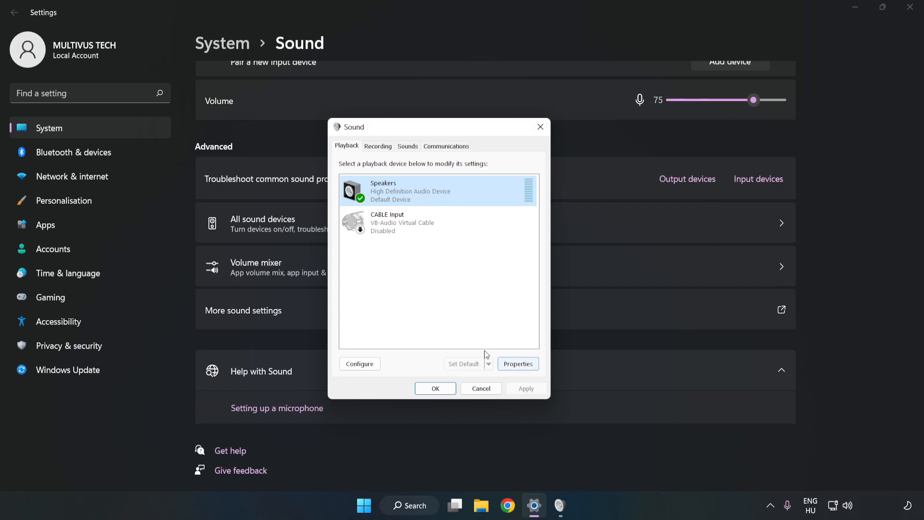
mouse_move(518, 364)
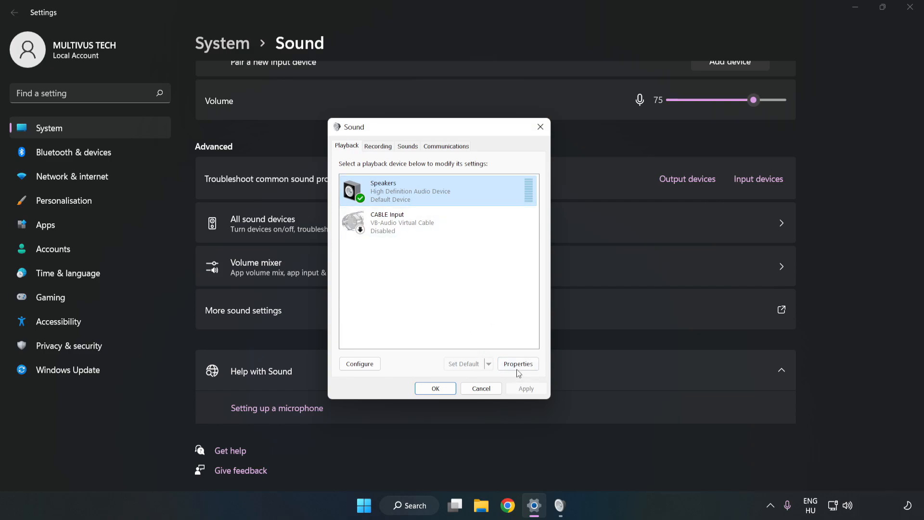
Disable all enhancements in the Speakers properties
click(517, 364)
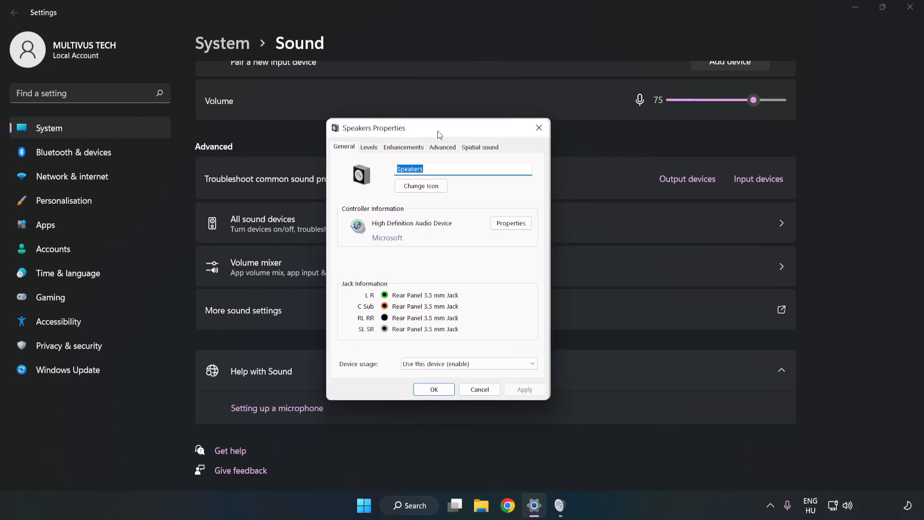
click(404, 146)
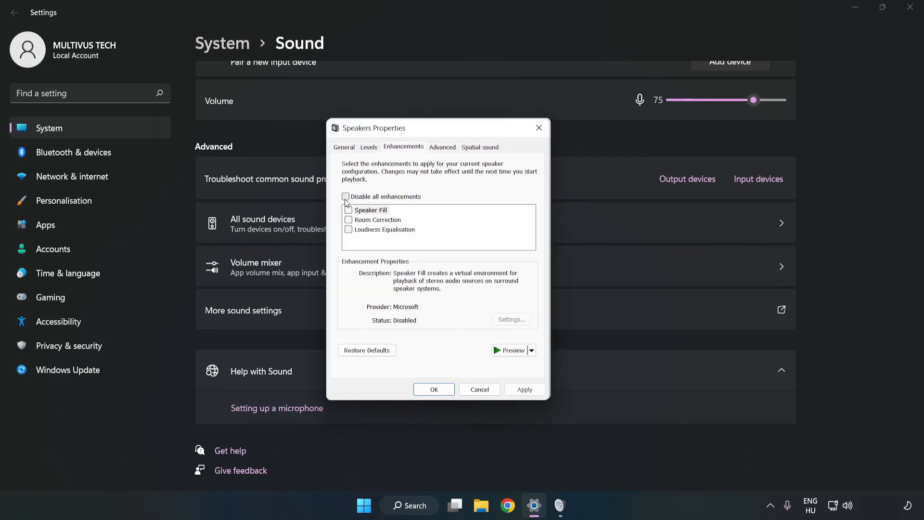
click(346, 197)
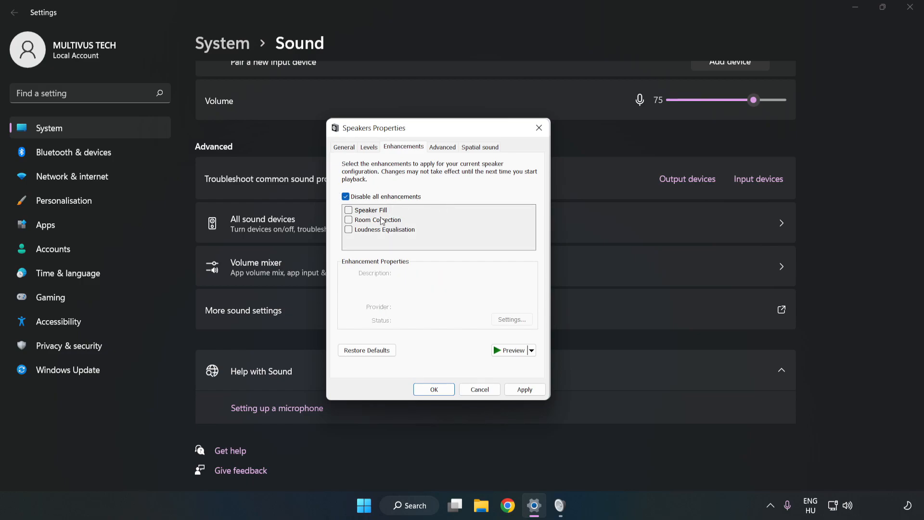
mouse_move(441, 170)
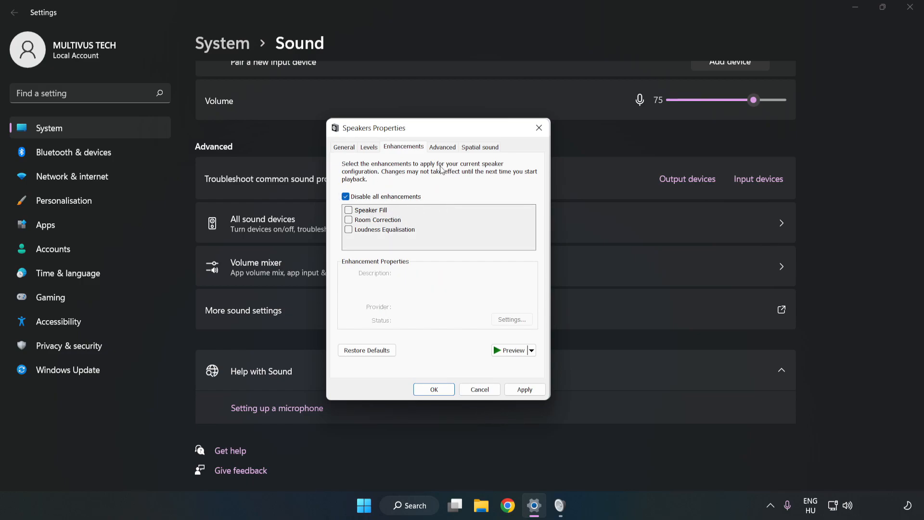
Set the default format to 16 bit, 48000 Hz (DVD Quality) and apply, closing the properties
click(442, 147)
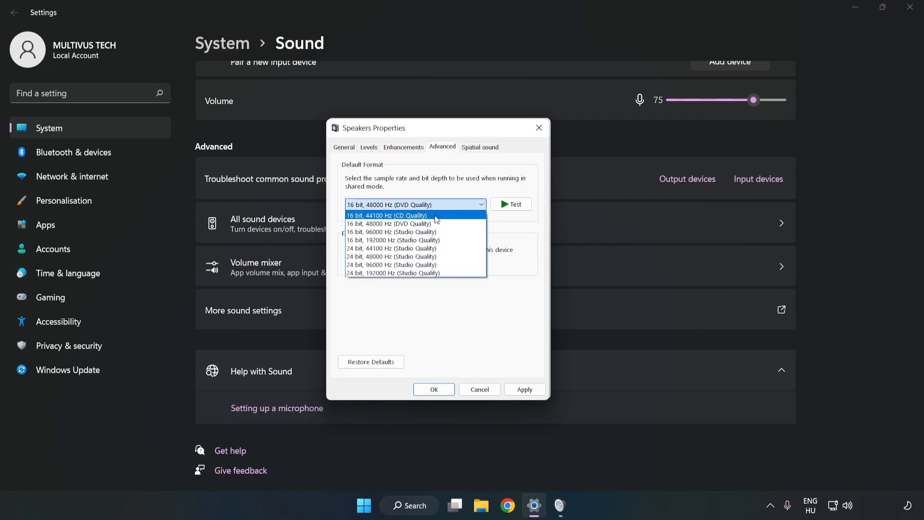
click(414, 224)
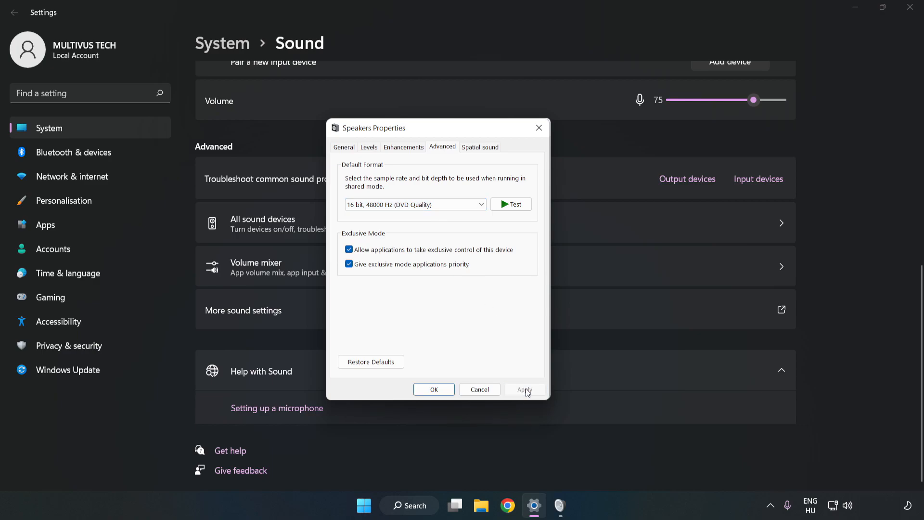
click(434, 389)
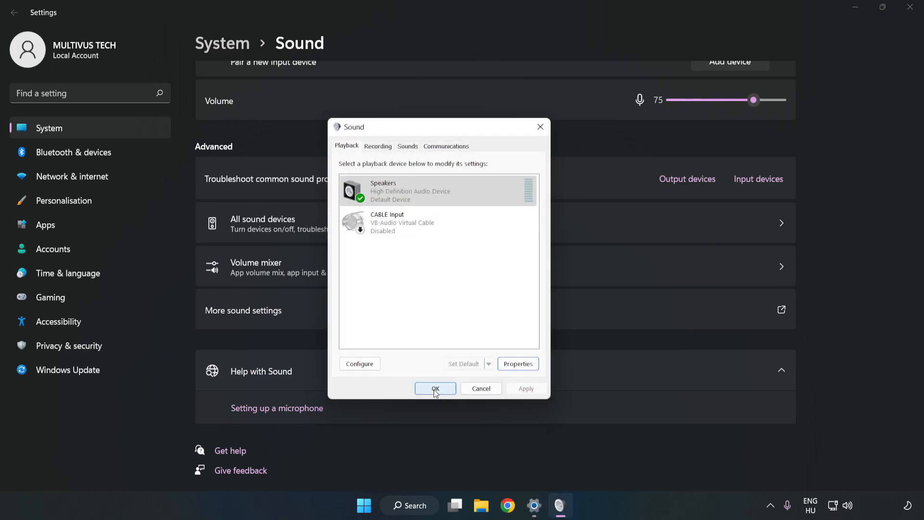
Close the Sound dialog and the Settings window, returning to the desktop
click(435, 388)
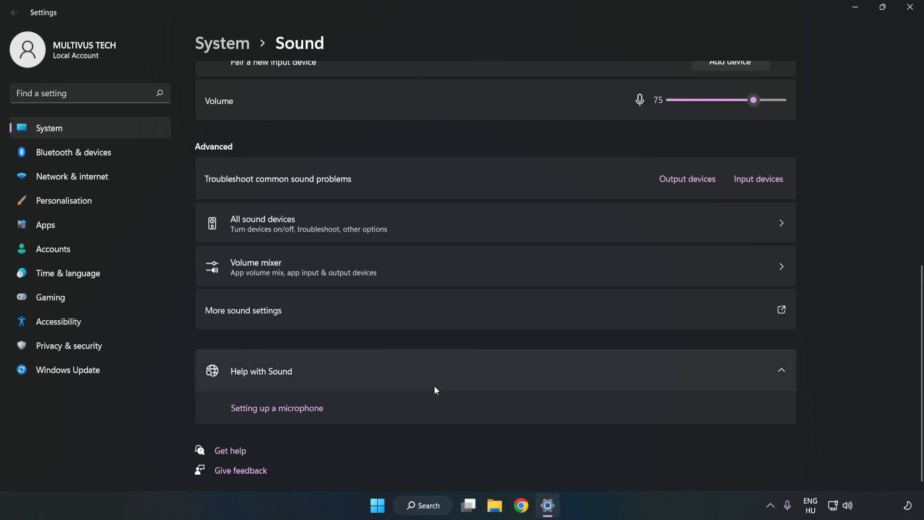
mouse_move(910, 8)
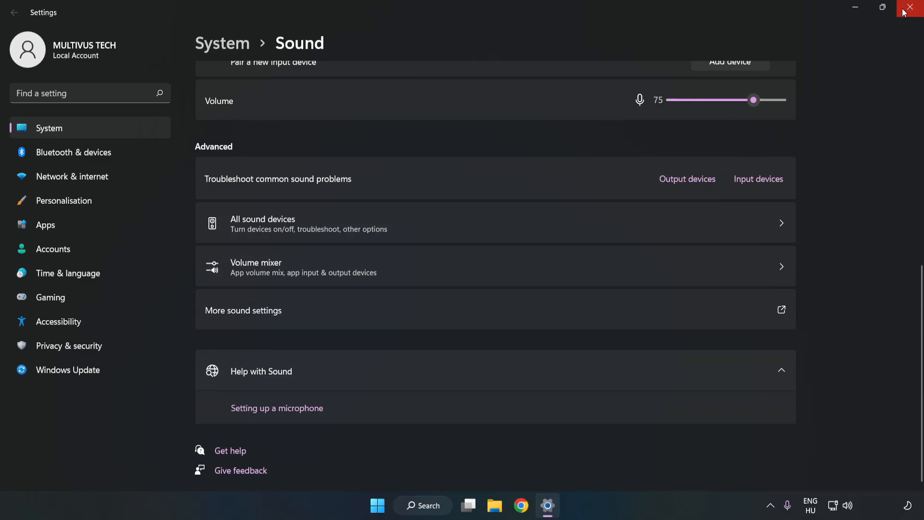
click(913, 7)
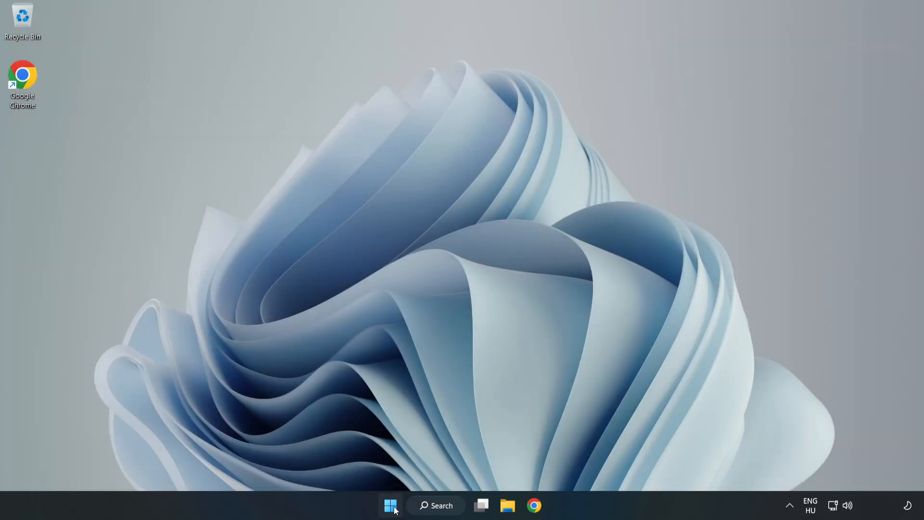
click(390, 506)
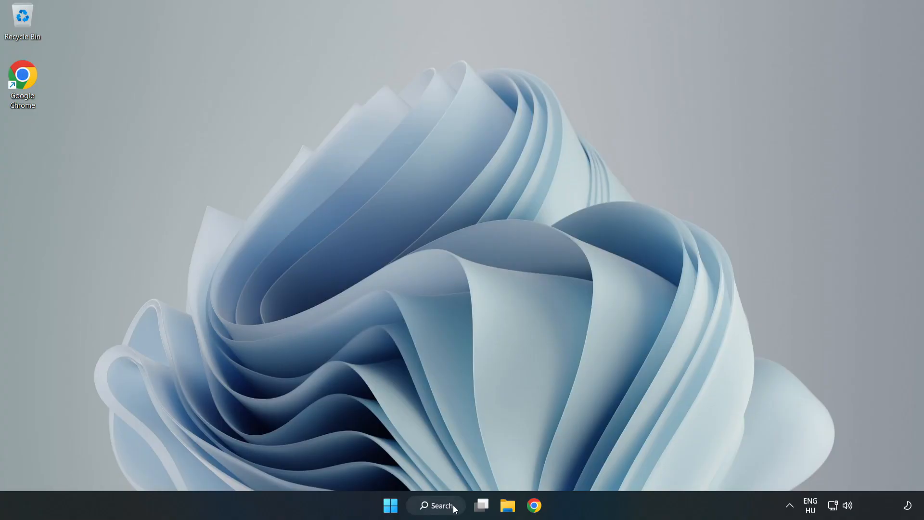
Search Windows for 'device manager' to find the Device Manager app
click(435, 505)
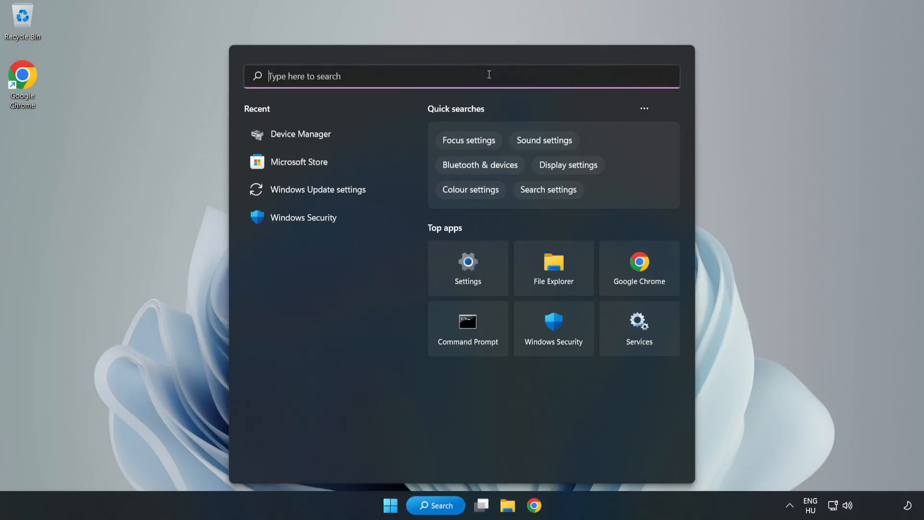
text(device mag)
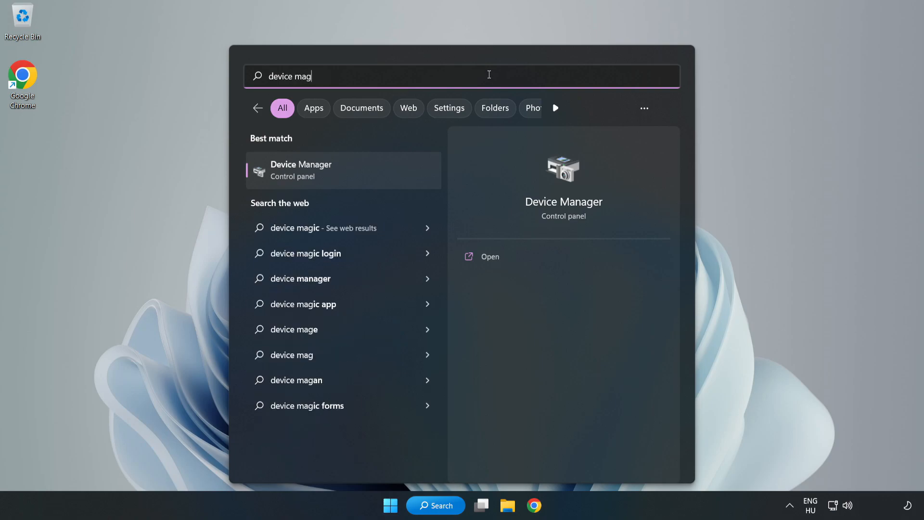
text(ager)
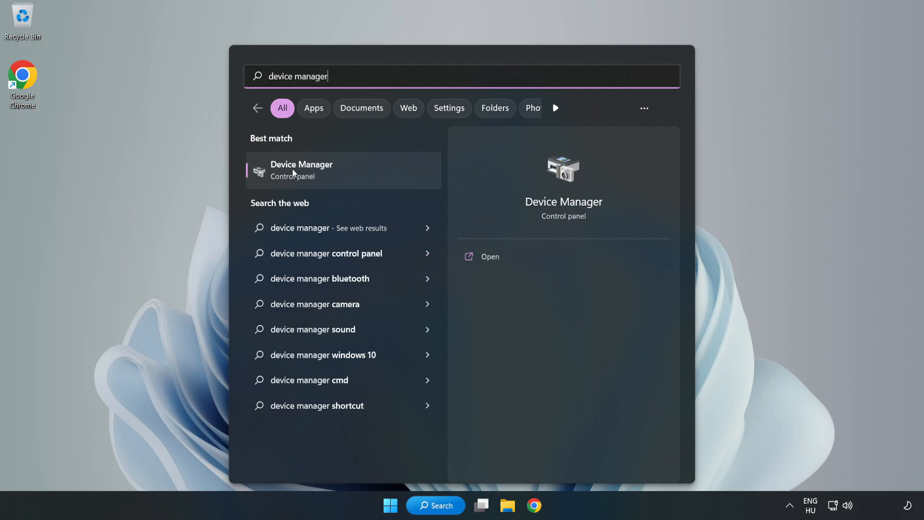
mouse_move(359, 173)
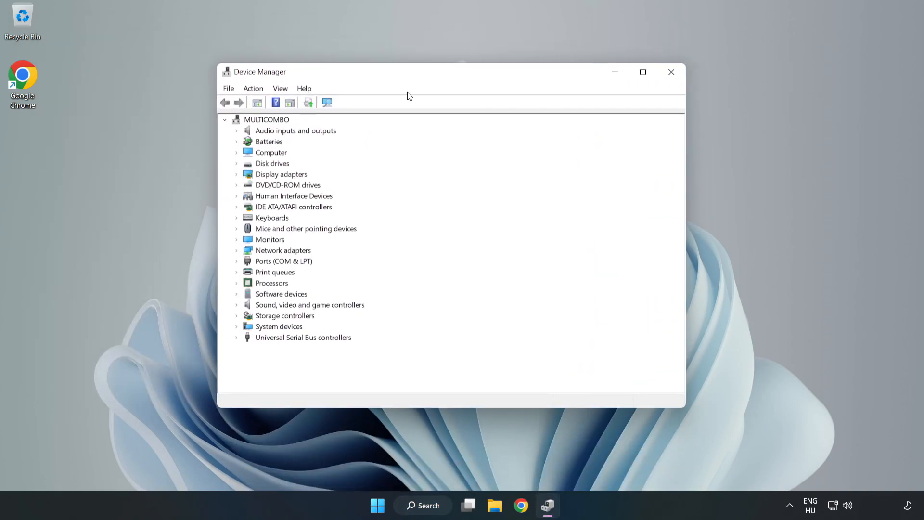
Expand Sound, video and game controllers and bring up driver actions for High Definition Audio Device
click(309, 305)
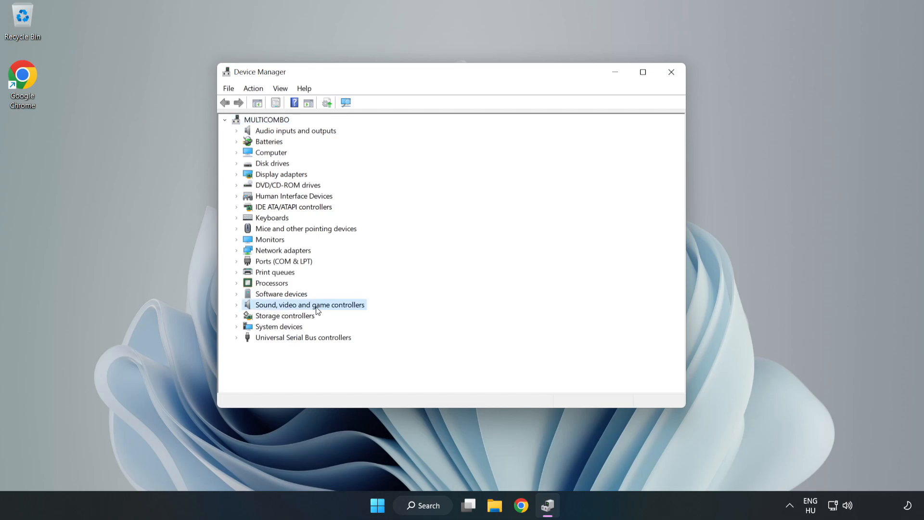
mouse_move(238, 308)
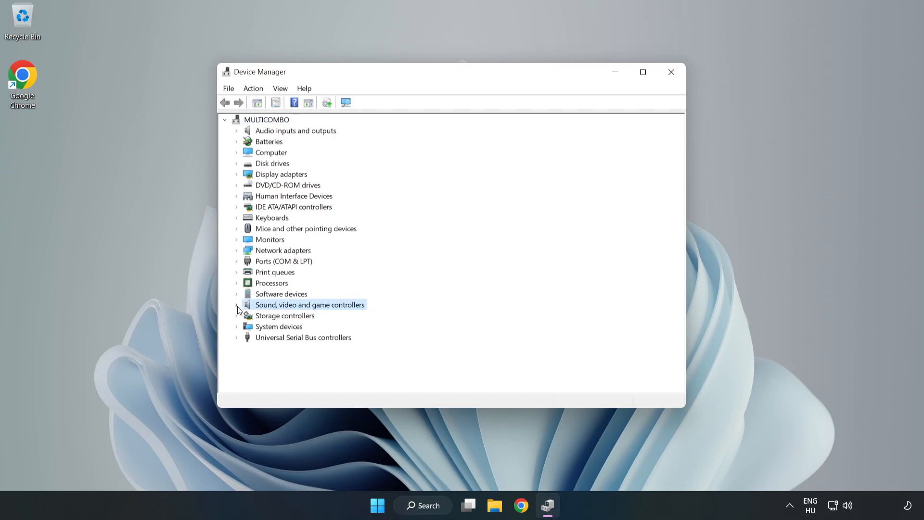
click(237, 306)
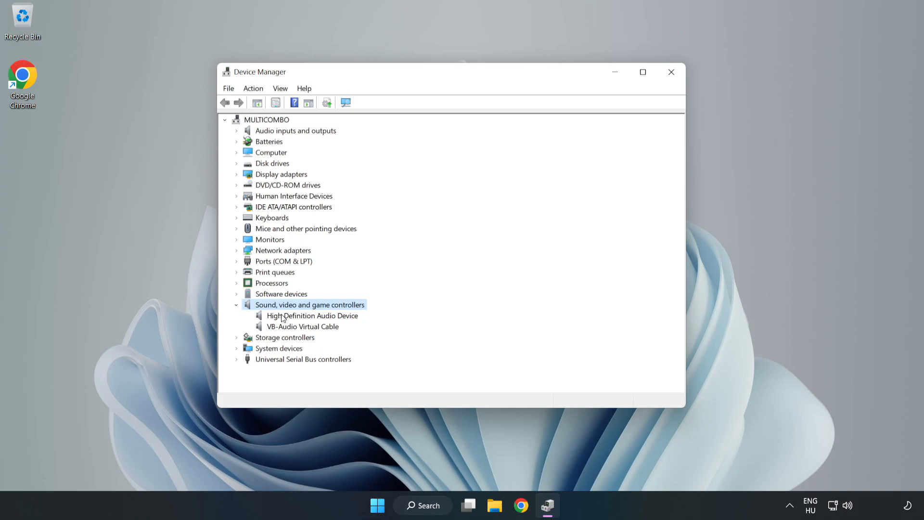
click(312, 316)
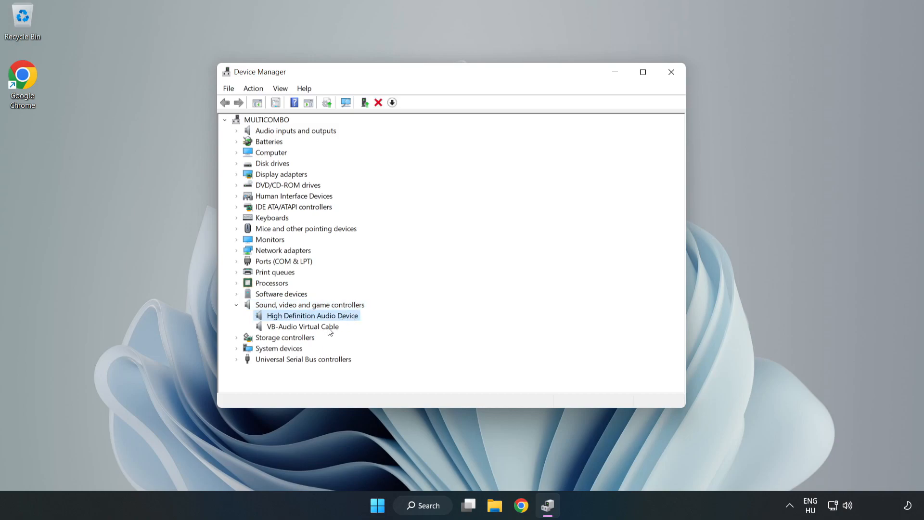
right_click(311, 316)
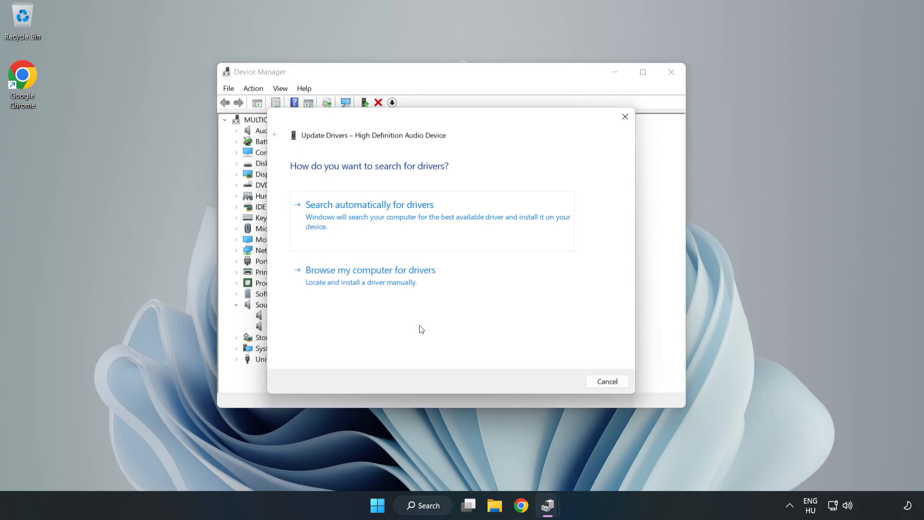
mouse_move(331, 216)
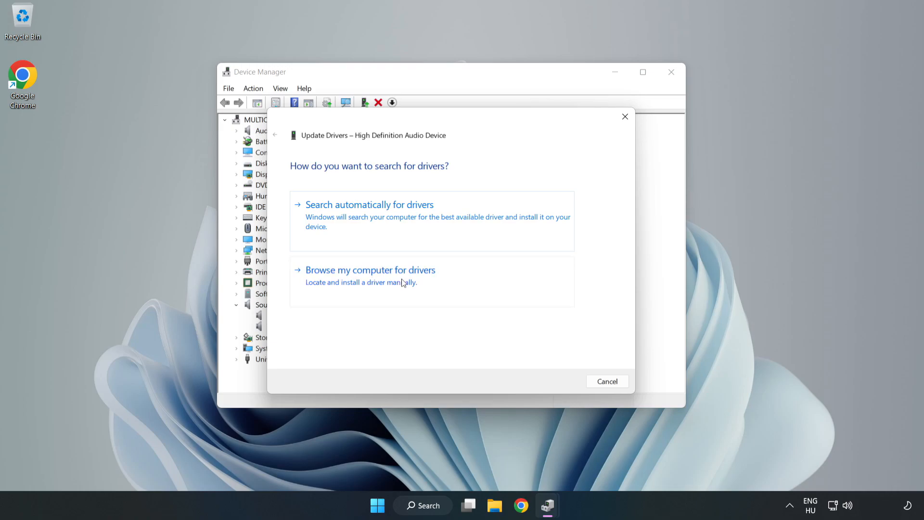
Browse the computer's compatible driver list and choose High Definition Audio Device for installation
click(370, 270)
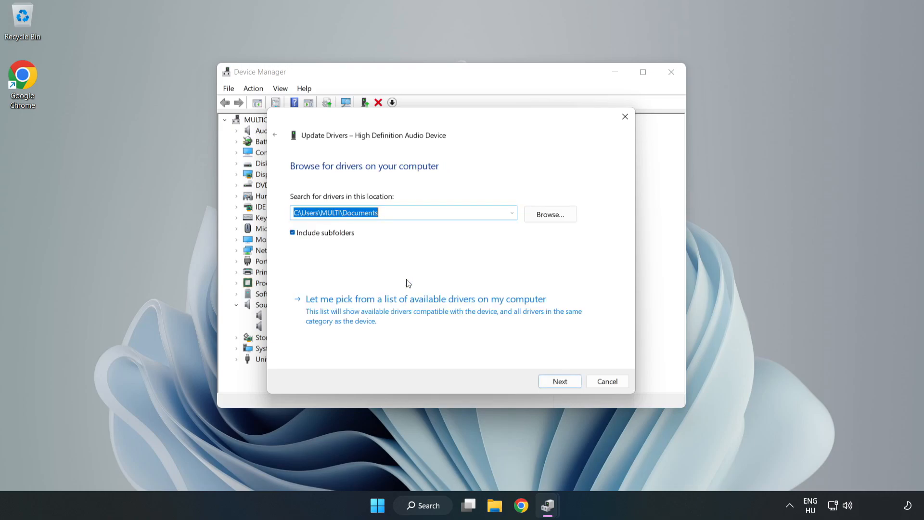
mouse_move(513, 313)
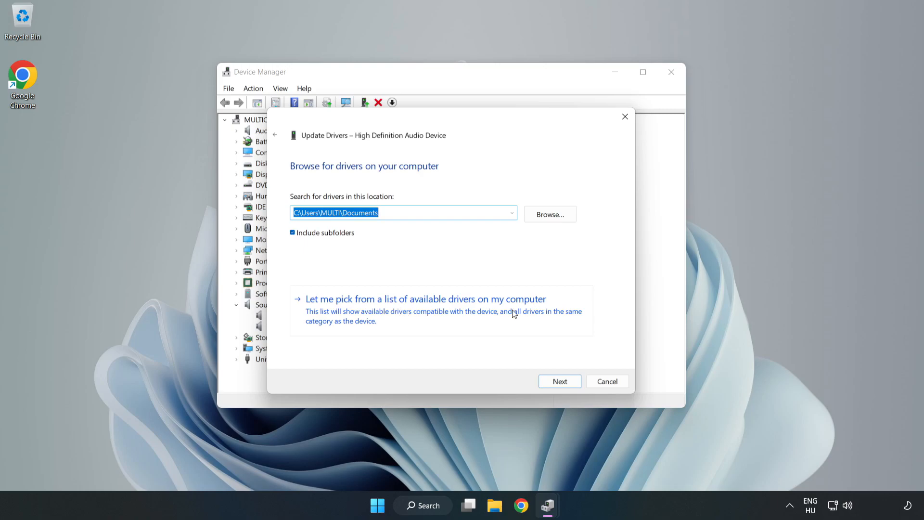
mouse_move(481, 318)
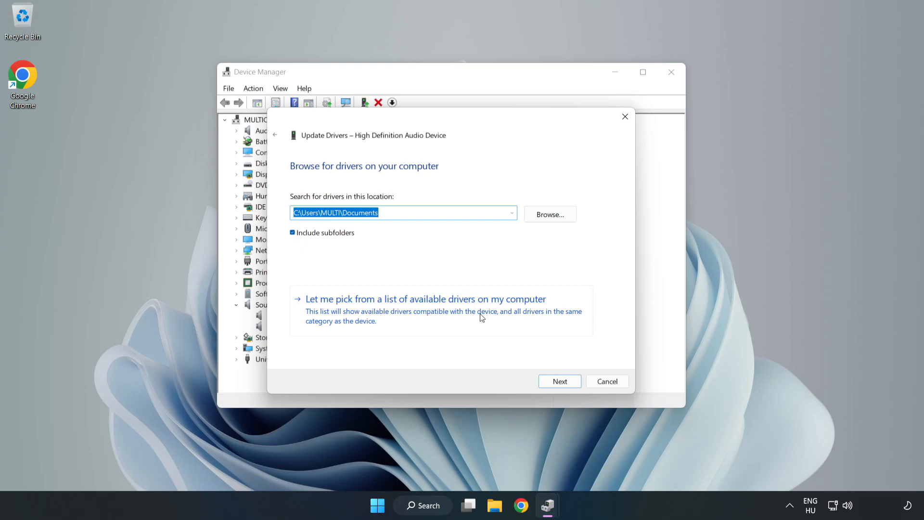
click(424, 299)
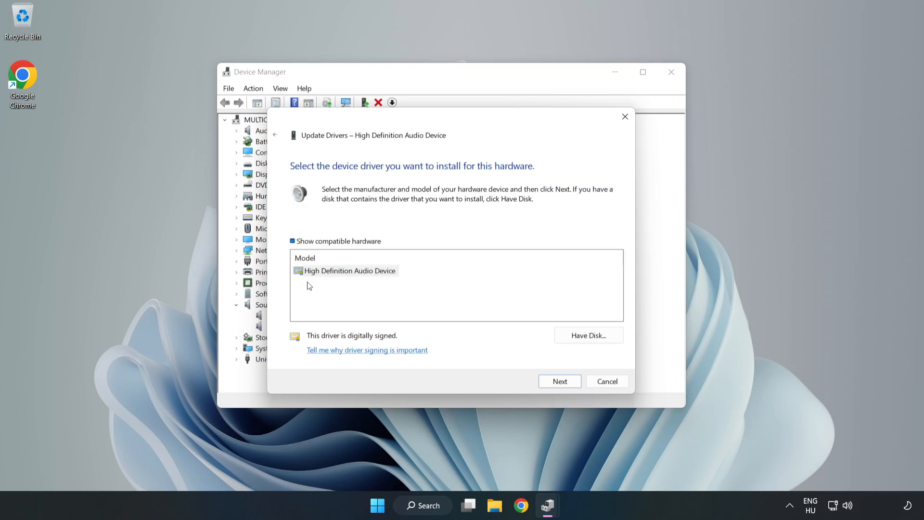
click(349, 270)
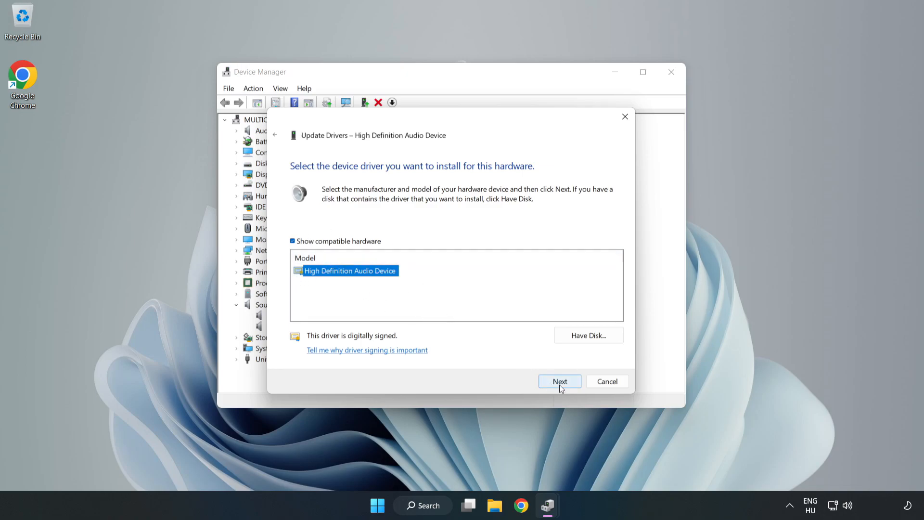
click(559, 381)
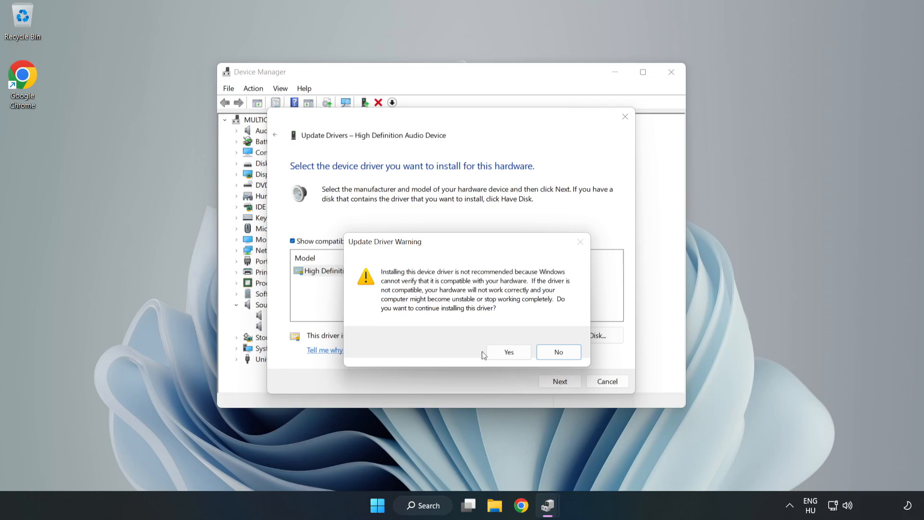
Confirm the Update Driver Warning, finish the wizard and close Device Manager to the desktop
click(509, 353)
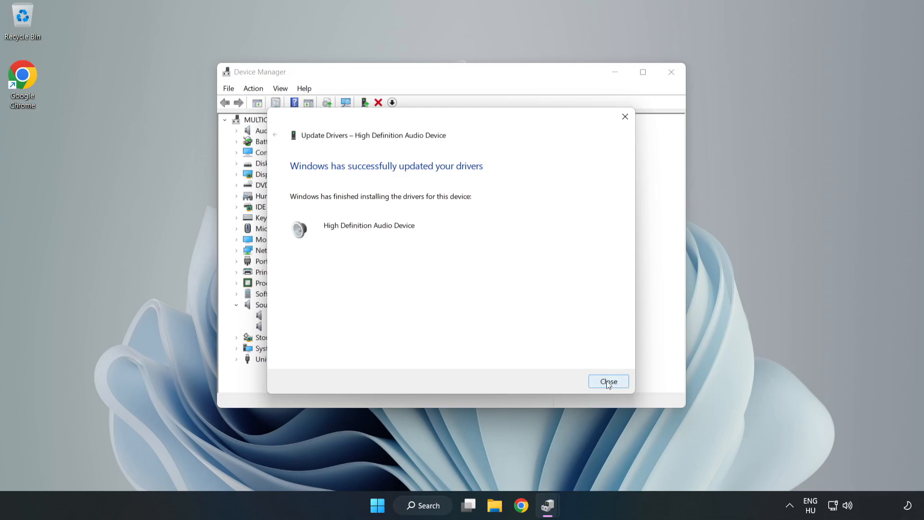
click(608, 381)
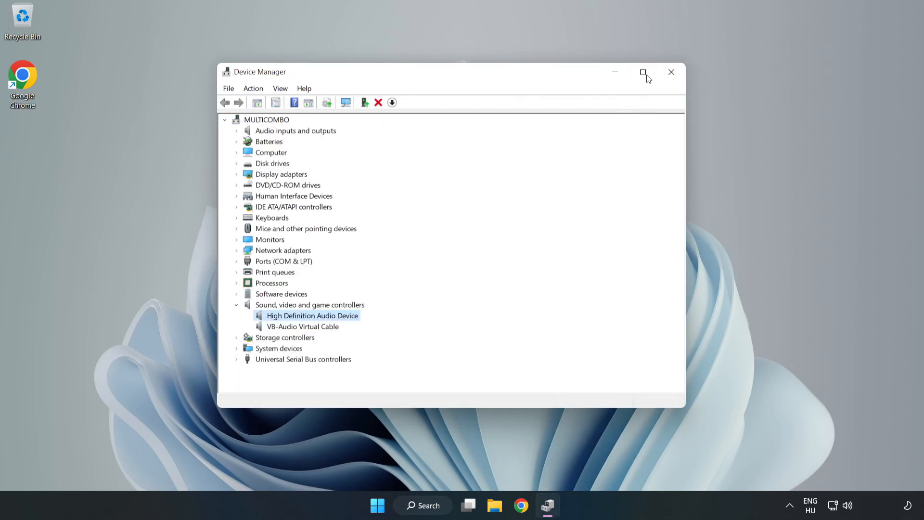
click(671, 72)
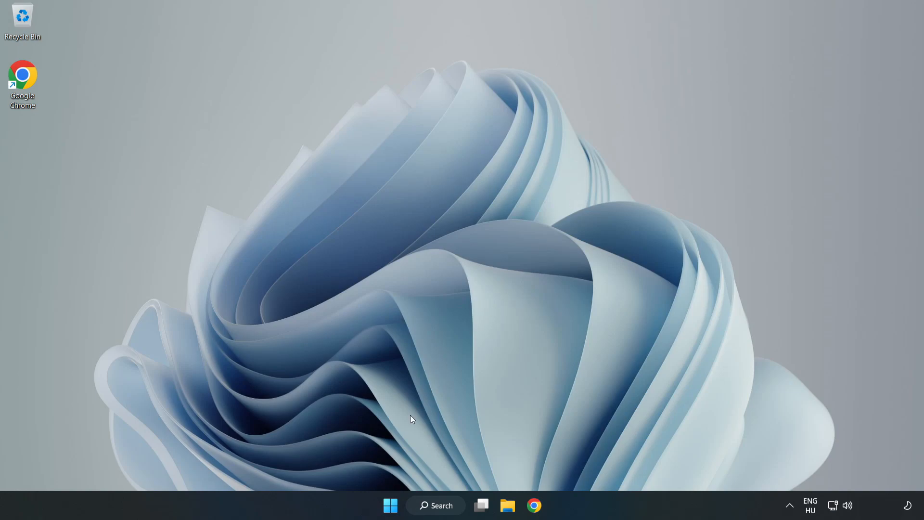
click(390, 505)
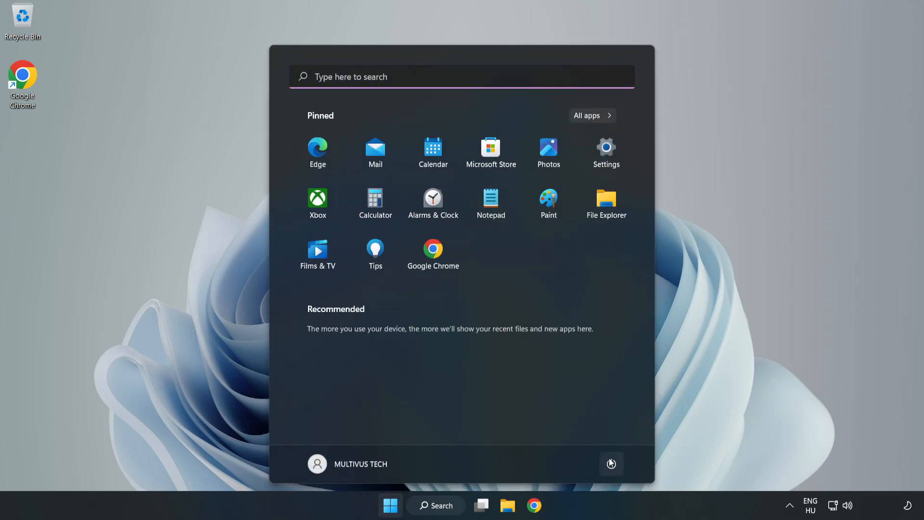
click(390, 506)
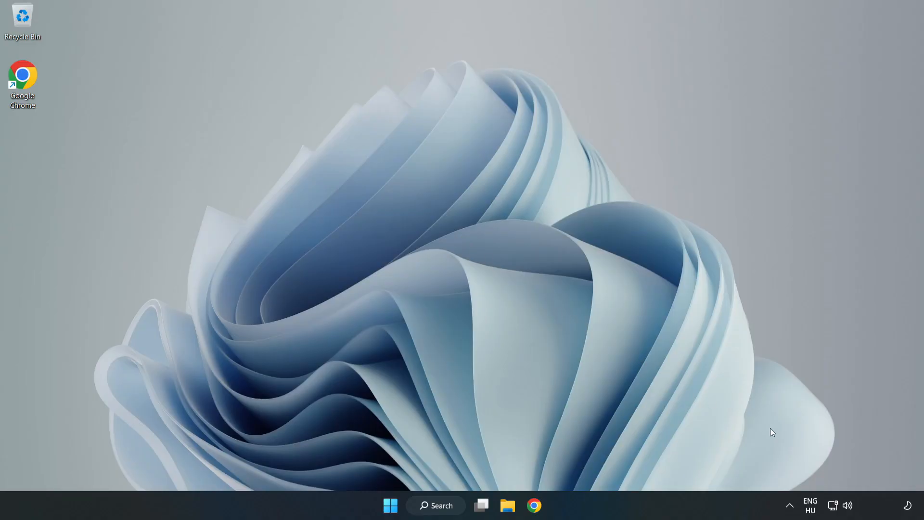
right_click(849, 506)
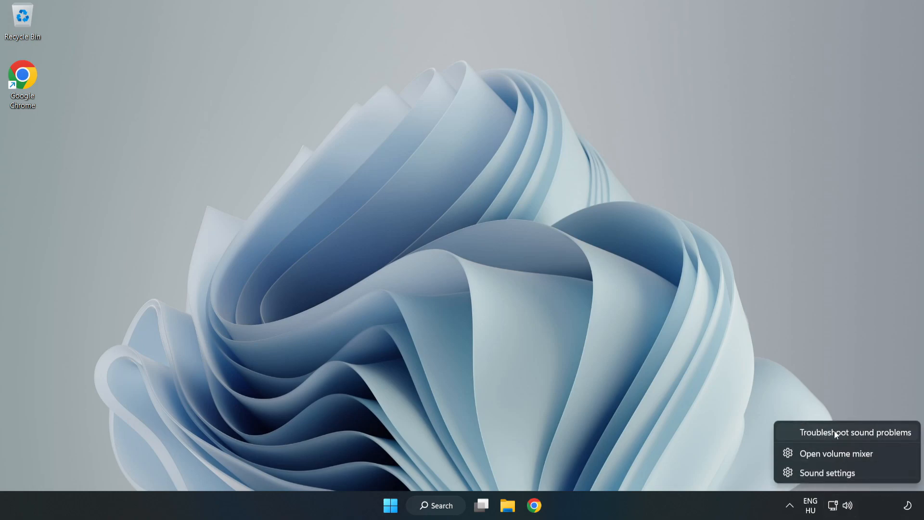
Launch 'Troubleshoot sound problems' from the taskbar speaker icon to start the Playing Audio troubleshooter
click(856, 432)
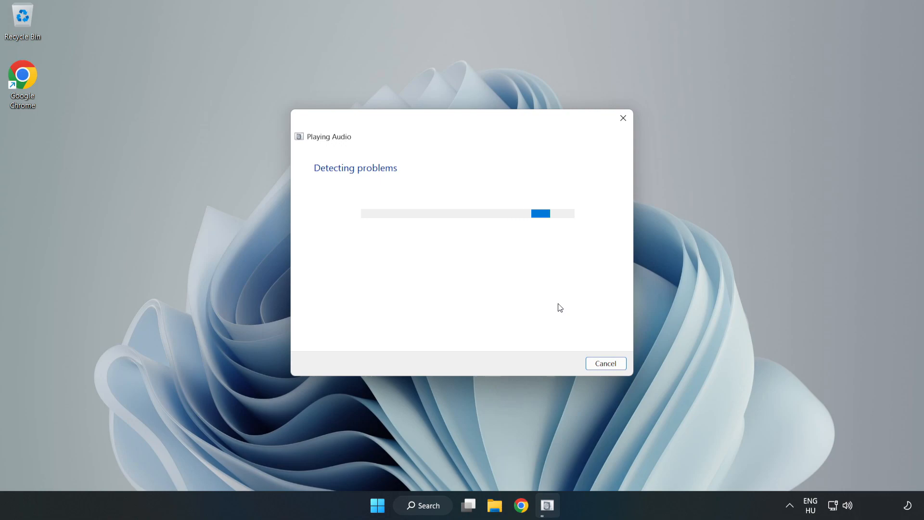